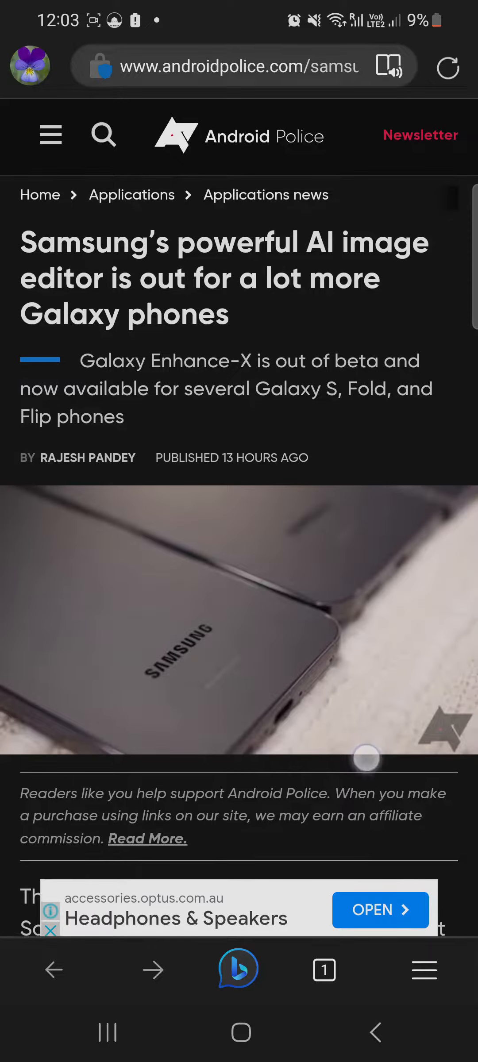
pyautogui.scroll(3)
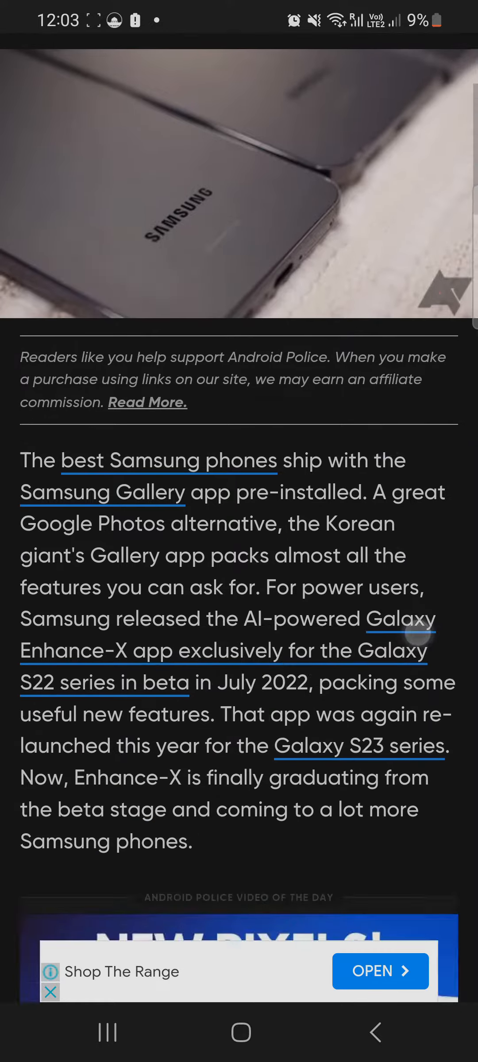
pyautogui.scroll(-3)
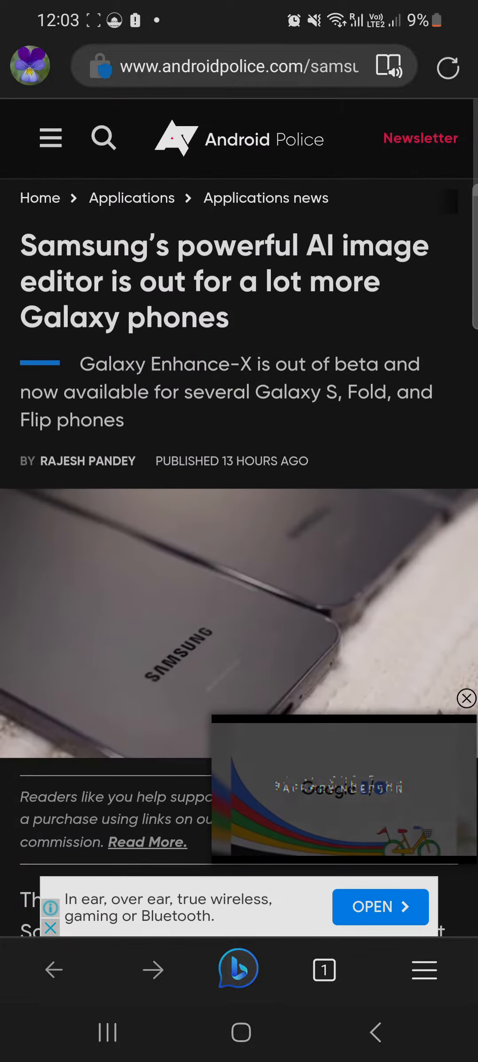
pyautogui.scroll(-3)
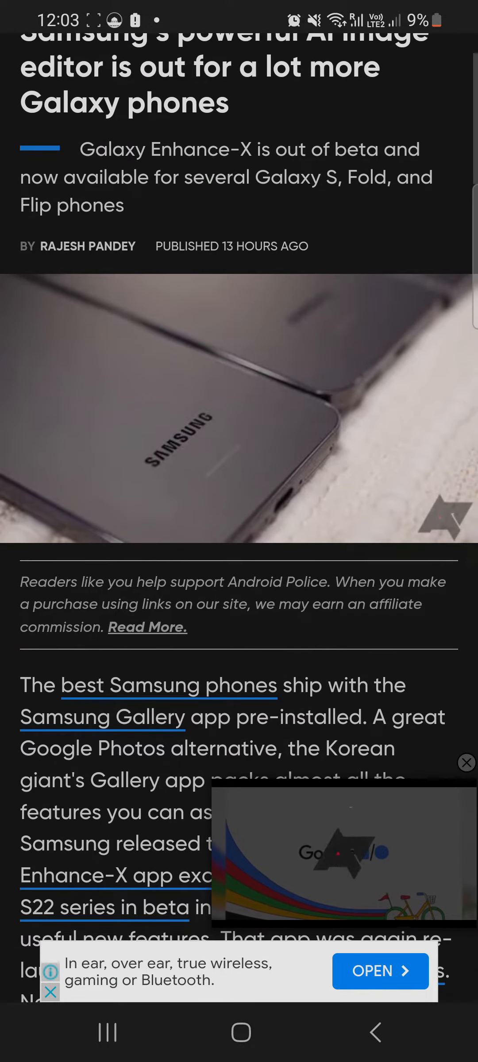
pyautogui.scroll(-3)
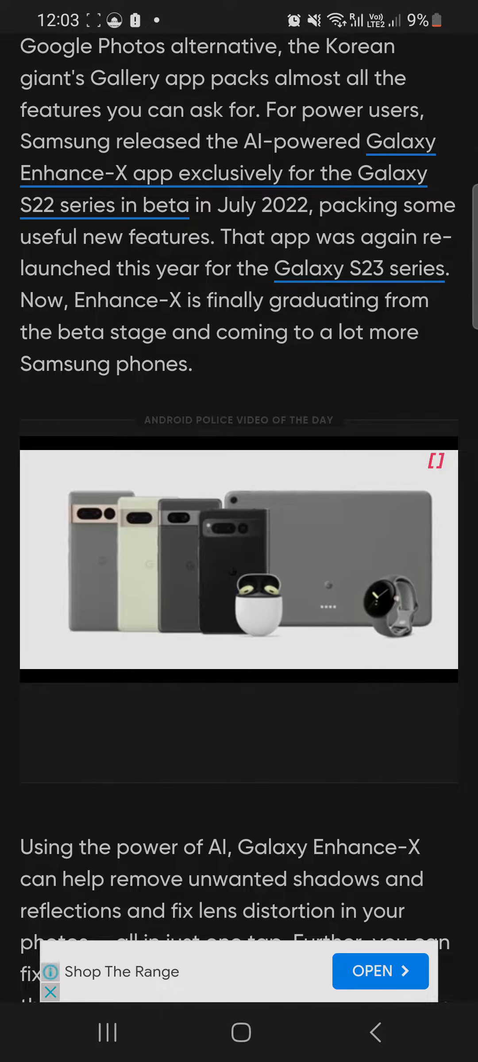
pyautogui.scroll(-3)
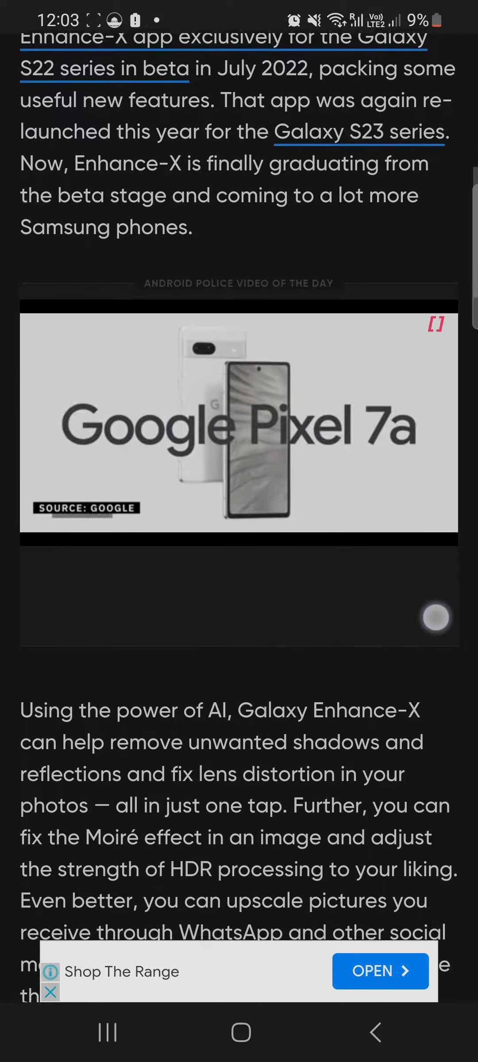
pyautogui.scroll(-3)
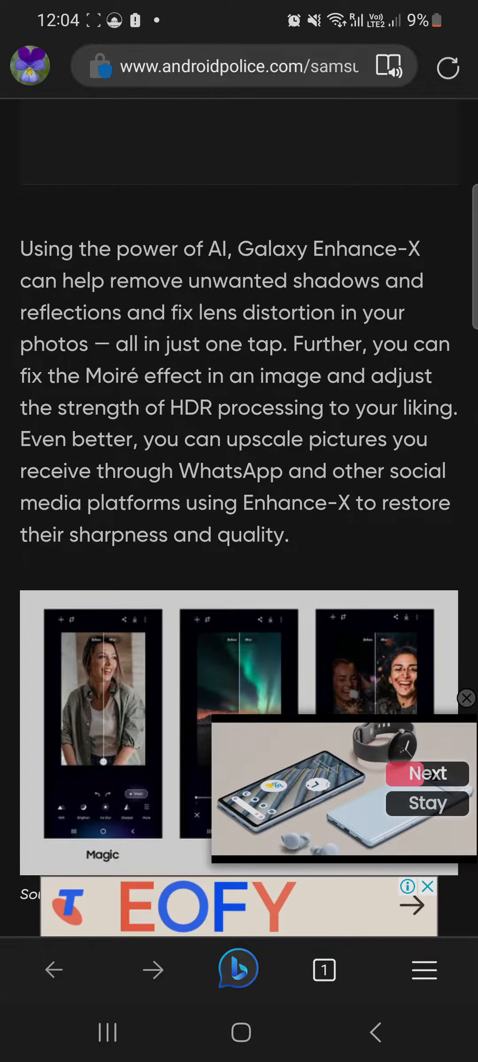
pyautogui.scroll(-3)
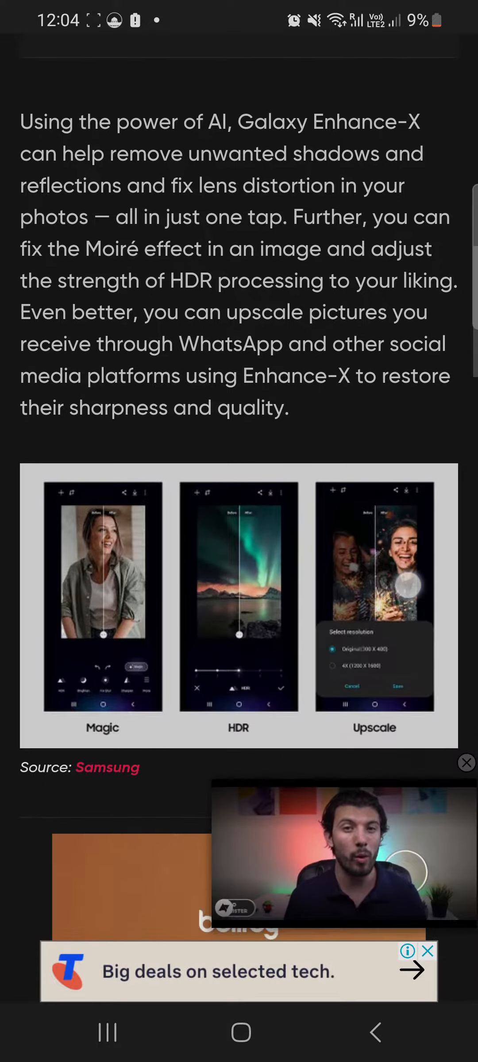
pyautogui.scroll(3)
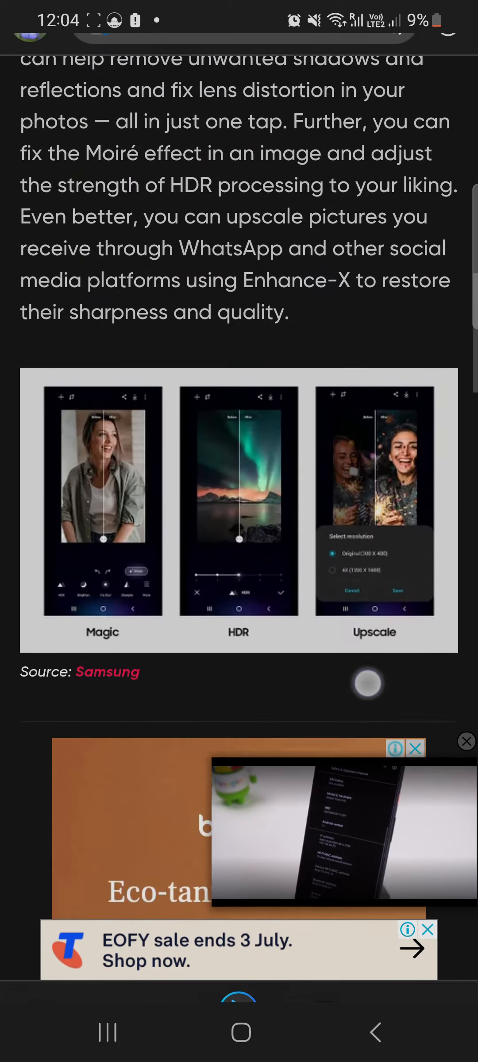
pyautogui.scroll(-3)
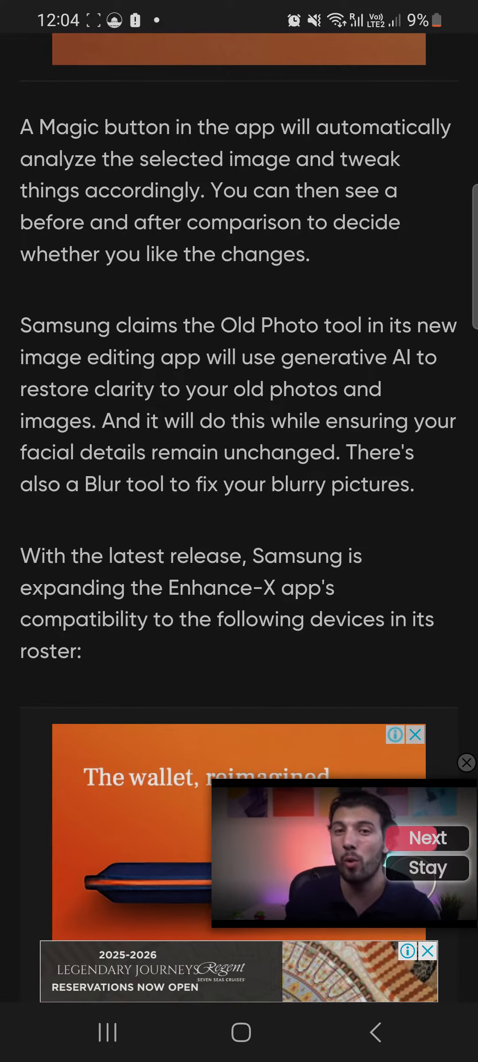
pyautogui.scroll(-3)
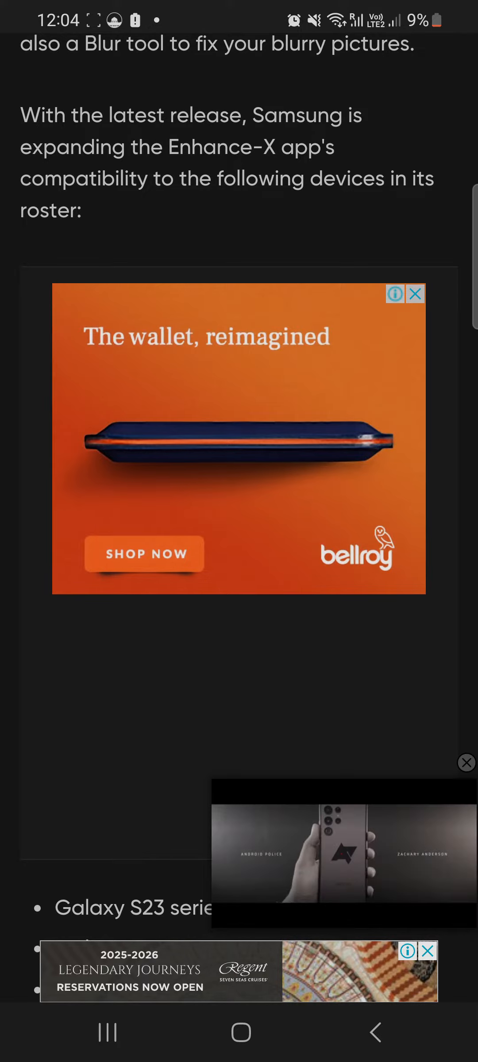
pyautogui.scroll(-3)
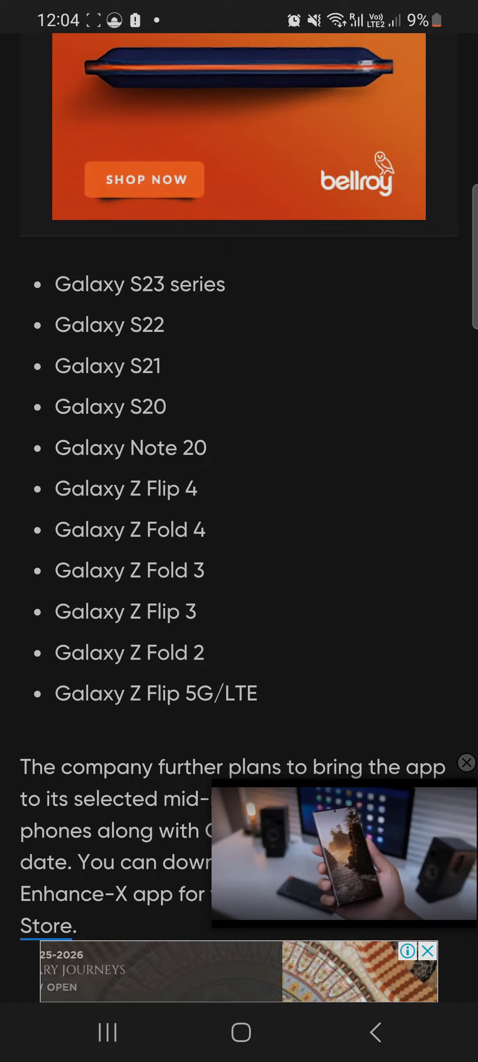
pyautogui.scroll(3)
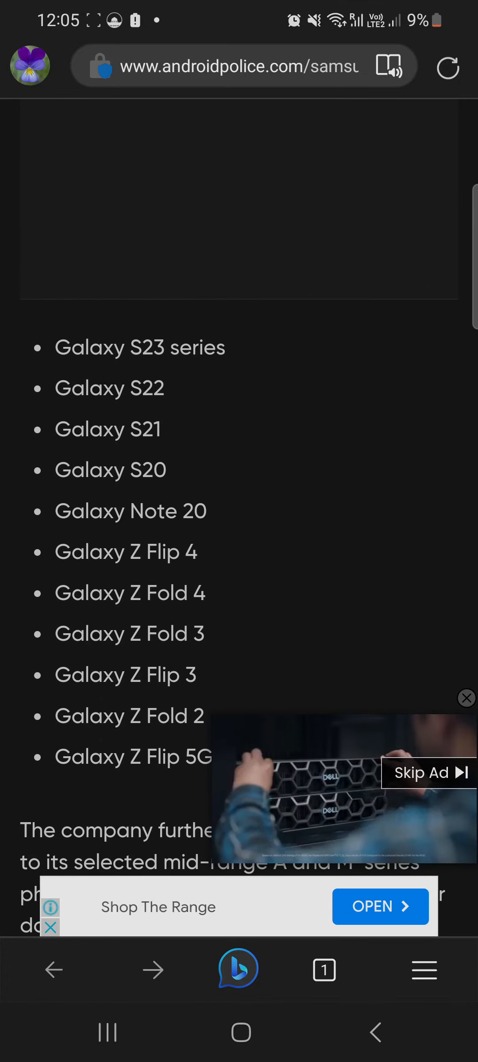
pyautogui.scroll(3)
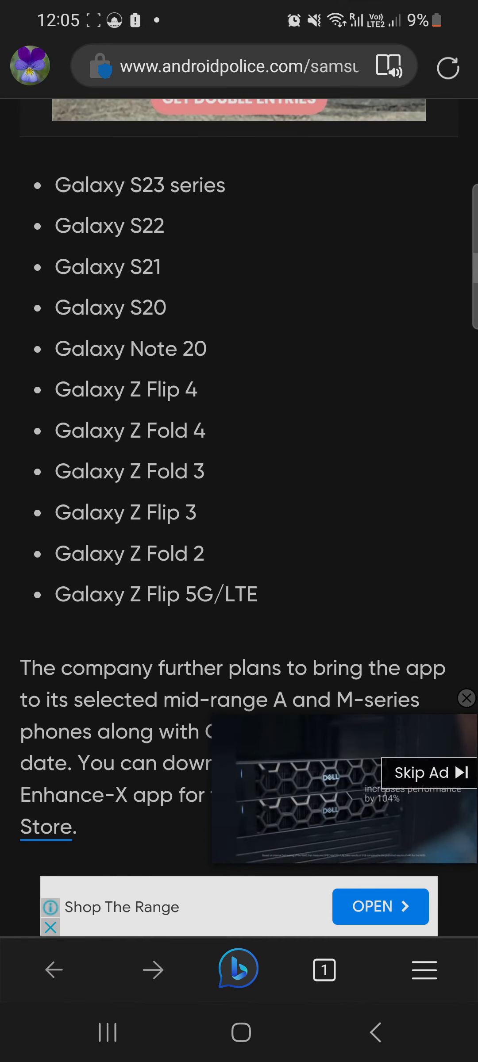
pyautogui.scroll(-3)
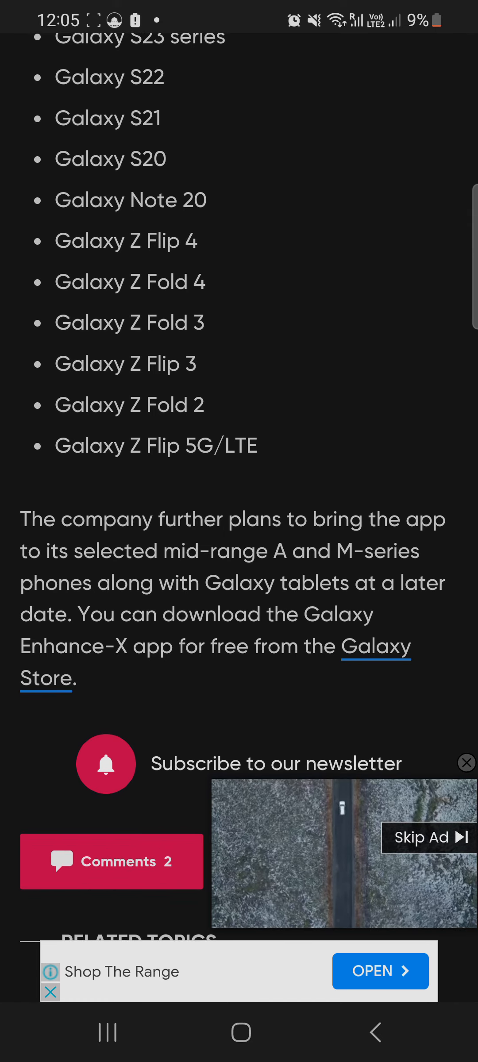
pyautogui.scroll(-3)
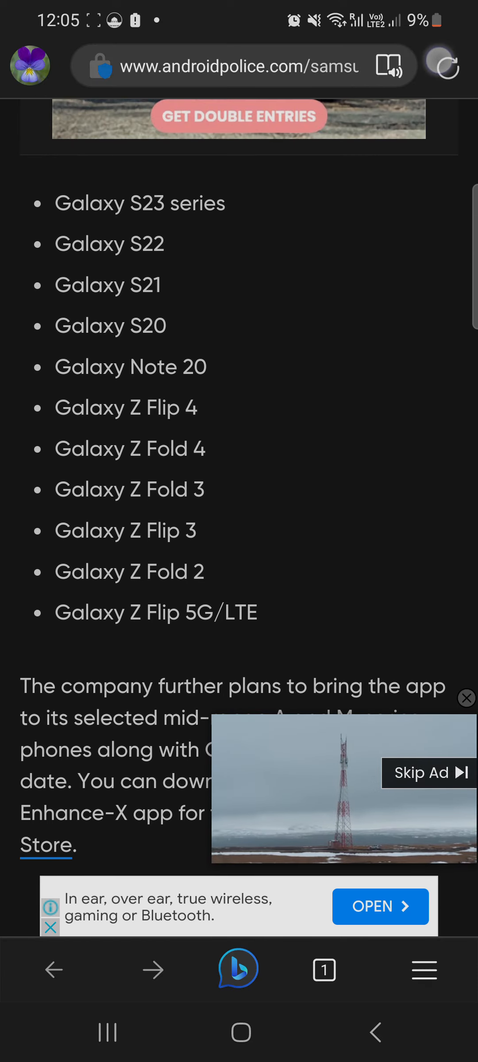